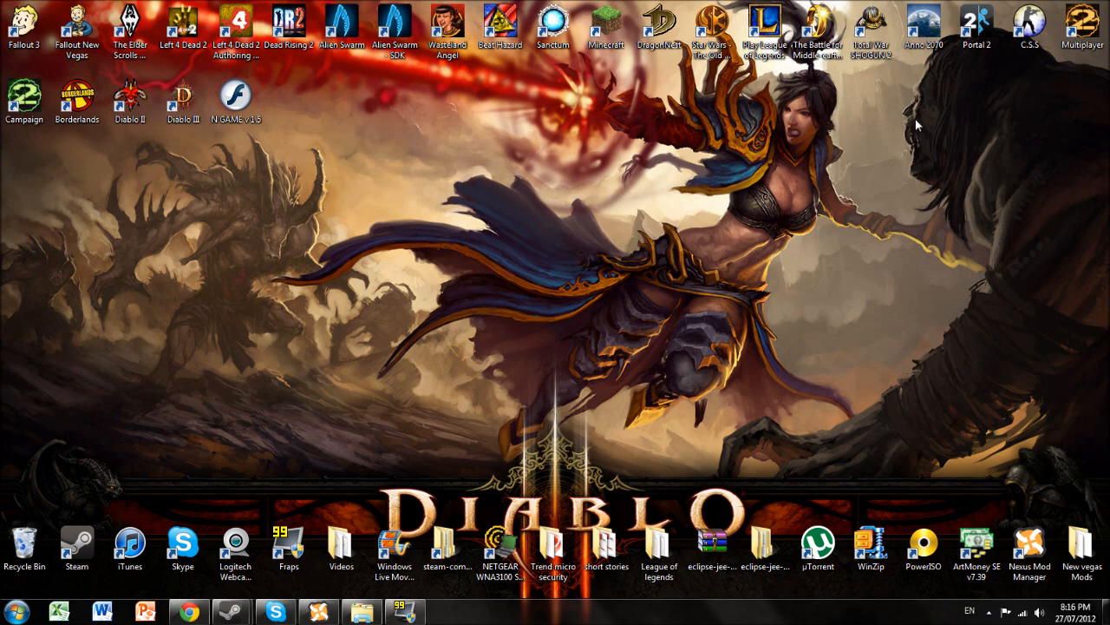
Bring up the Proto-type Weapons Pack page on Nexus Mods in the browser.
{"action": "left_click", "coordinate": [76, 30]}
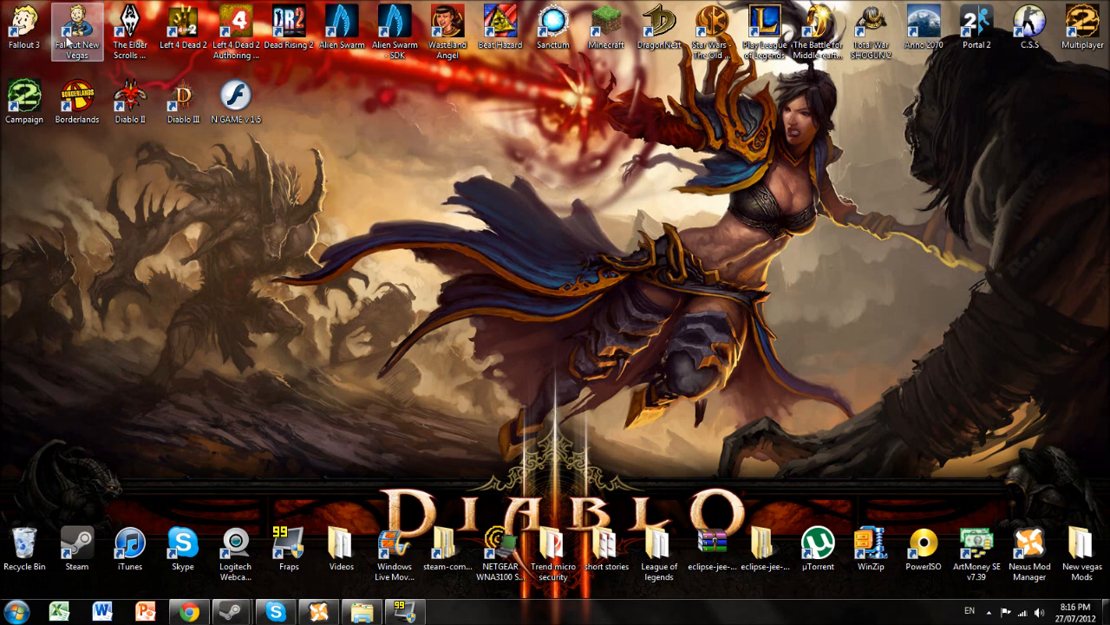
{"action": "left_click", "coordinate": [130, 30]}
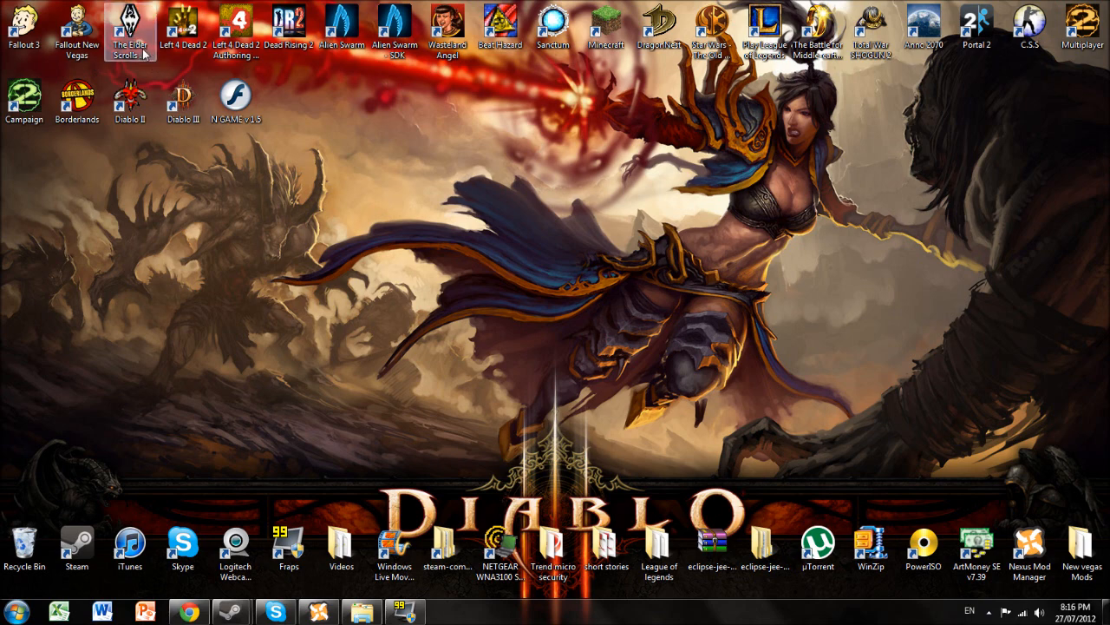
{"action": "left_click", "coordinate": [288, 26]}
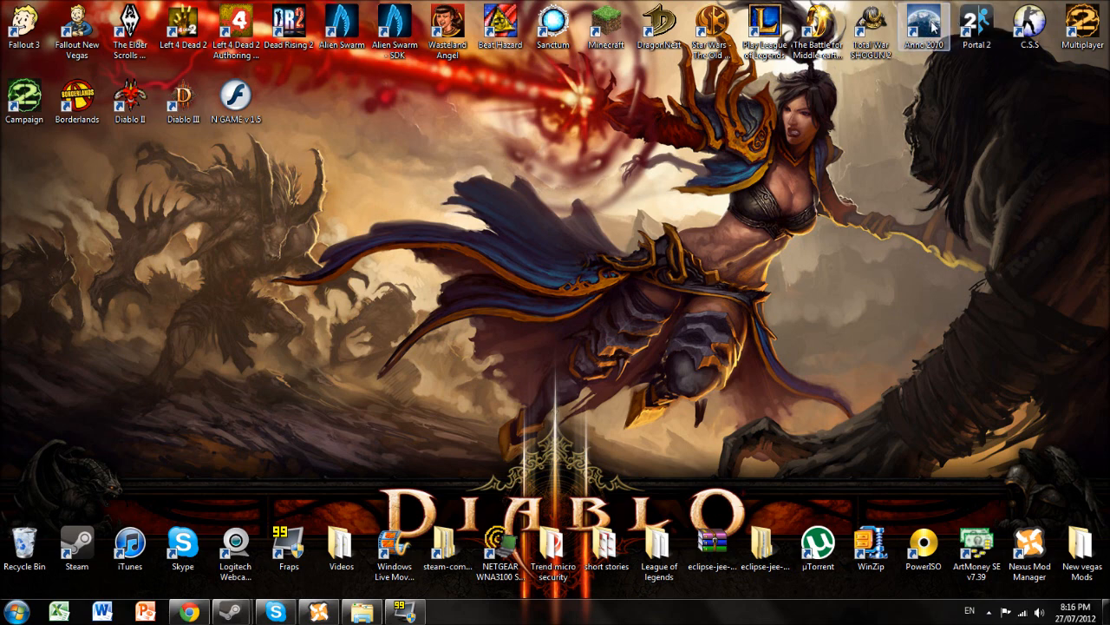
{"action": "left_click", "coordinate": [76, 98]}
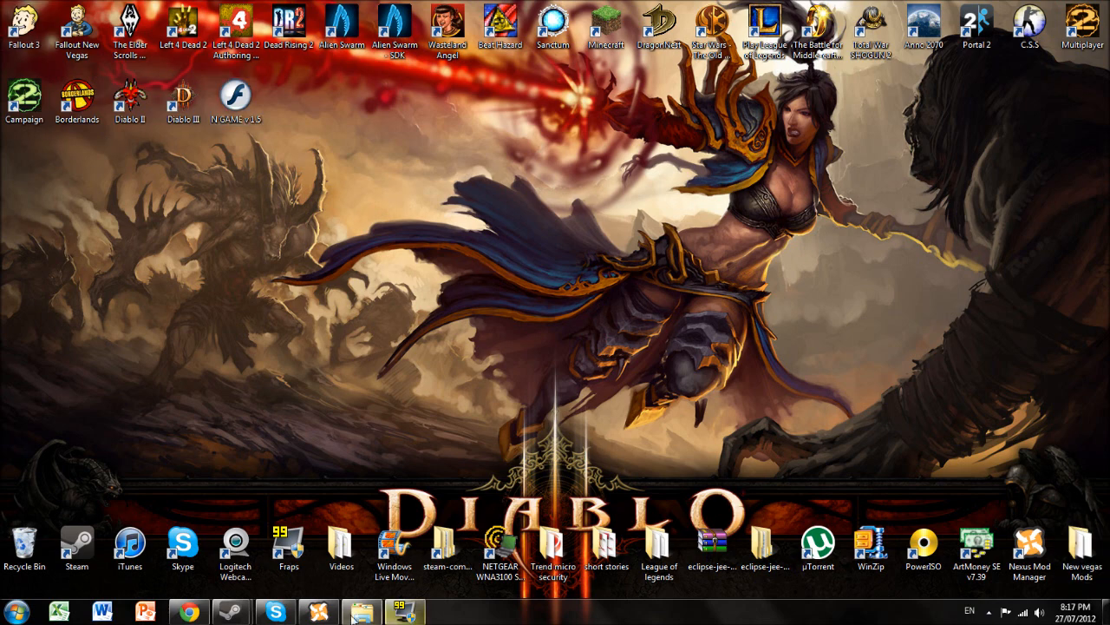
{"action": "left_click", "coordinate": [288, 548]}
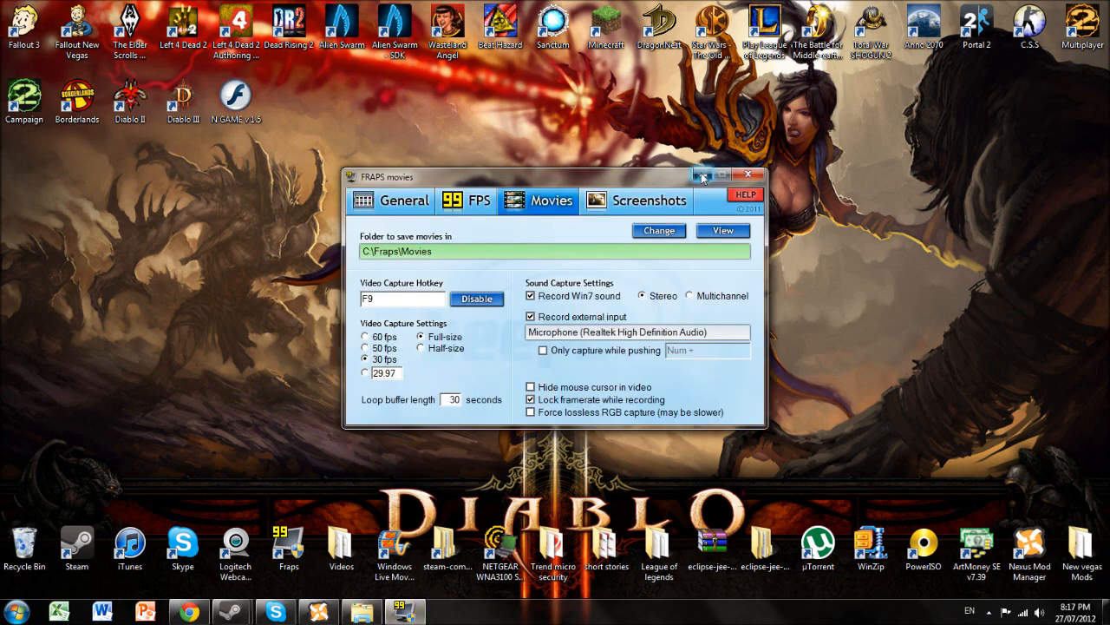
{"action": "left_click", "coordinate": [748, 175]}
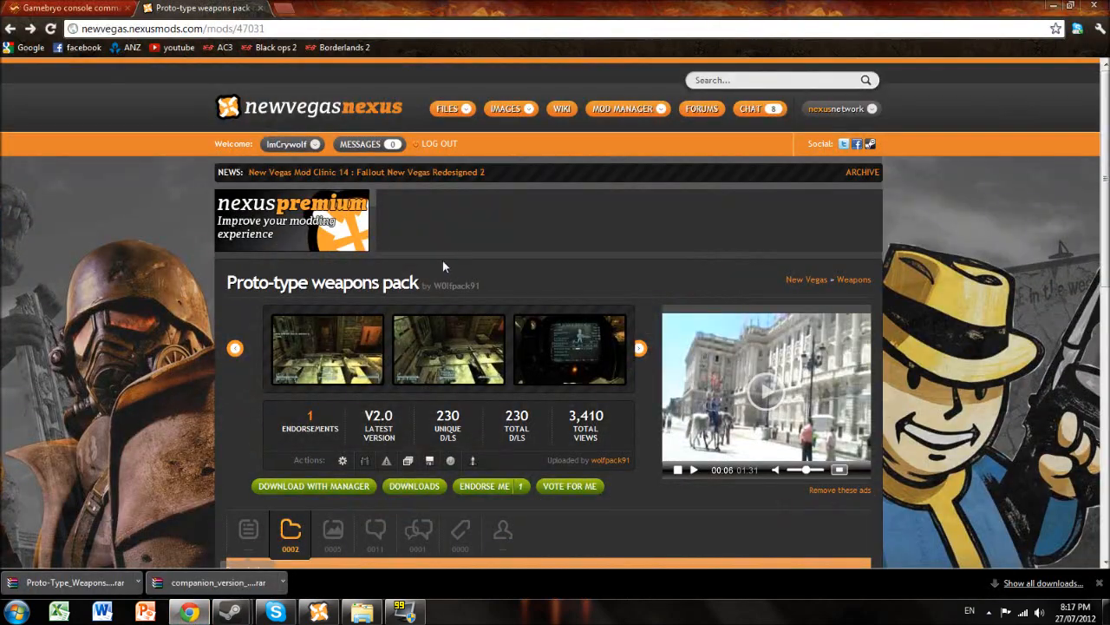
{"action": "mouse_move", "coordinate": [495, 287]}
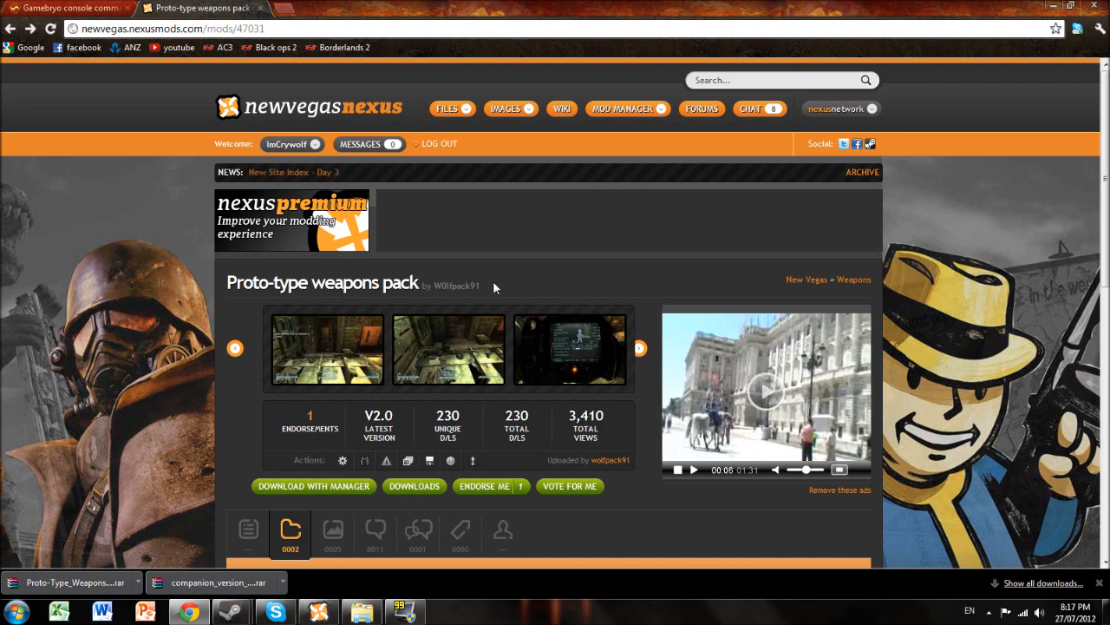
{"action": "mouse_move", "coordinate": [425, 407]}
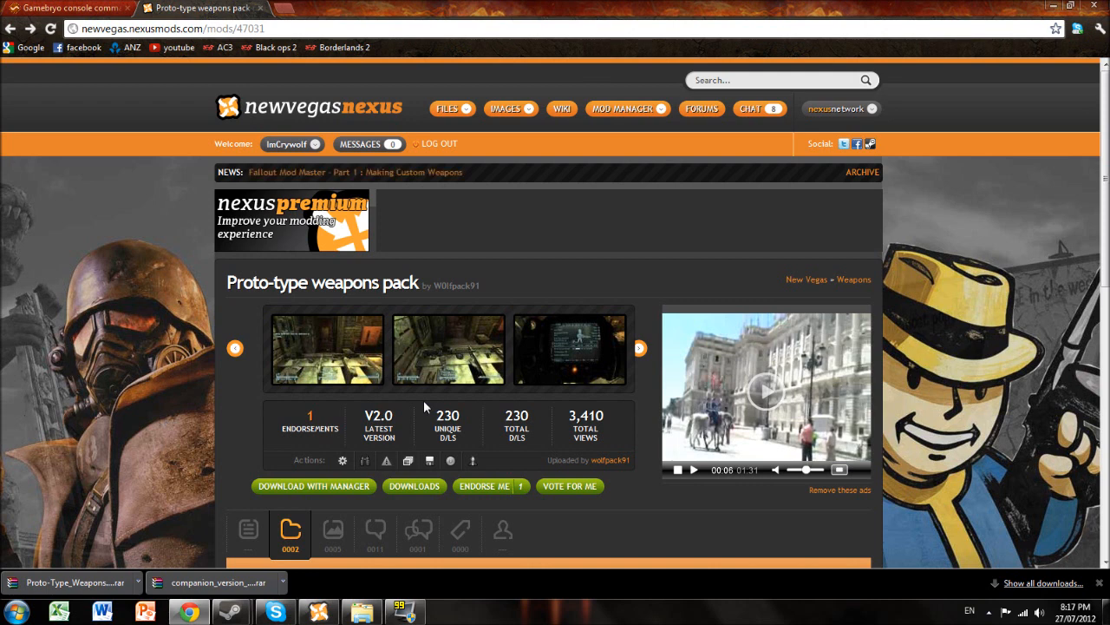
{"action": "mouse_move", "coordinate": [354, 400]}
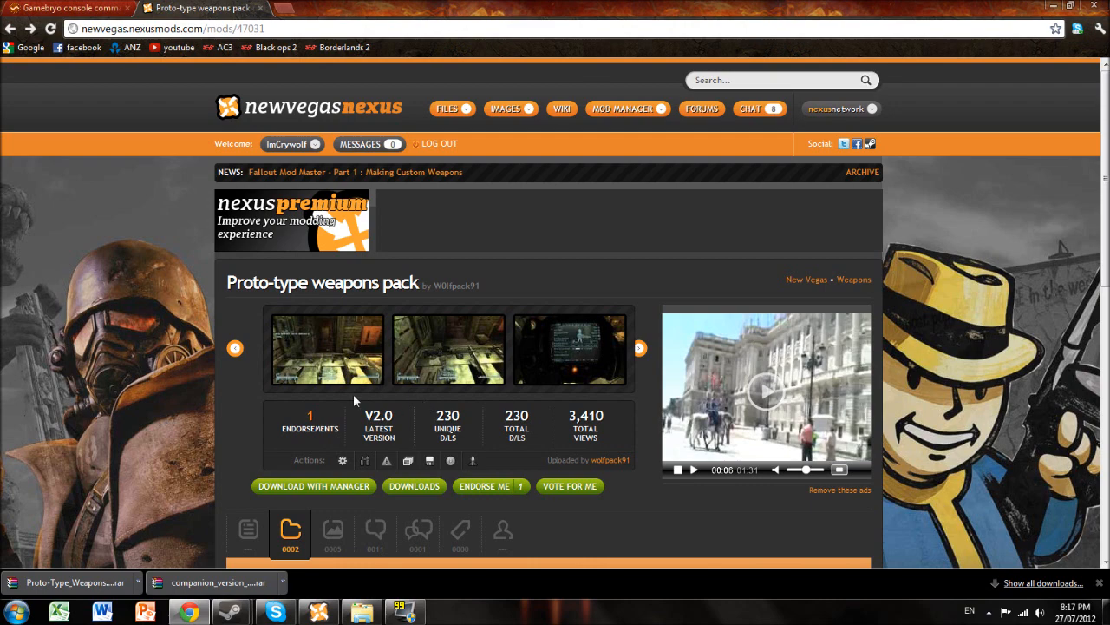
Scroll down to the Files tab's Main Files list, then minimise the browser.
{"action": "scroll", "scroll_direction": "down", "scroll_amount": 3}
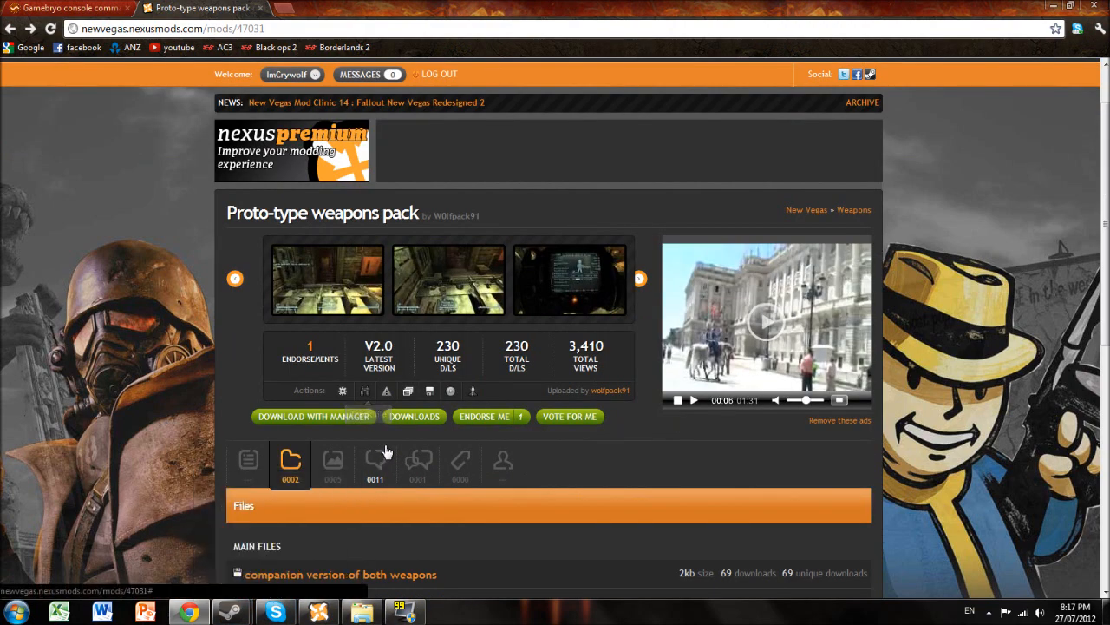
{"action": "scroll", "scroll_direction": "down", "scroll_amount": 3}
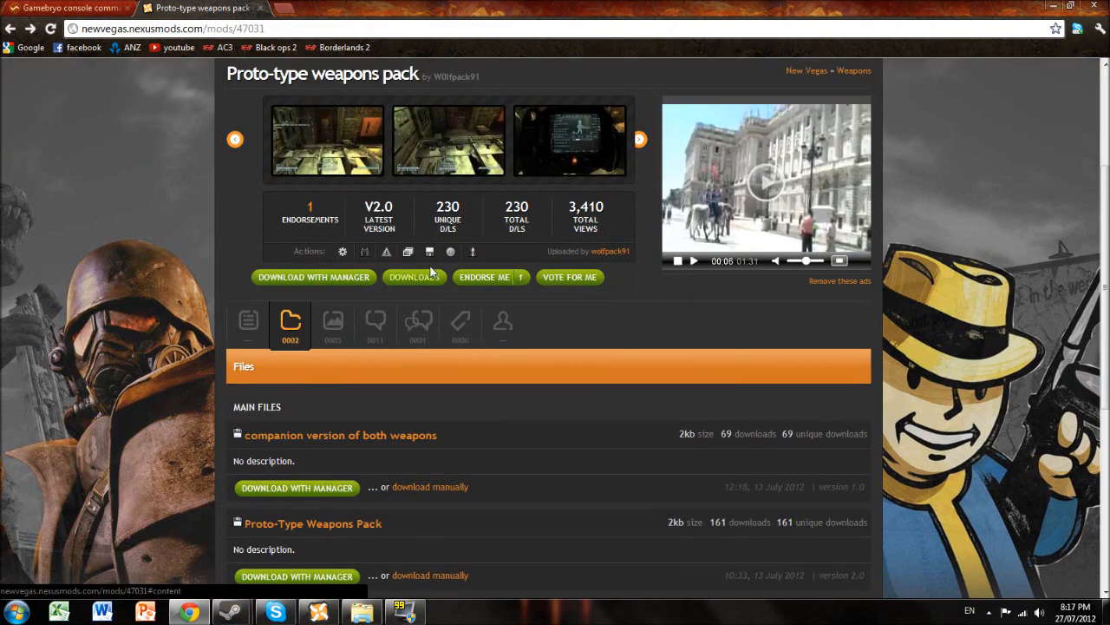
{"action": "scroll", "scroll_direction": "down", "scroll_amount": 3}
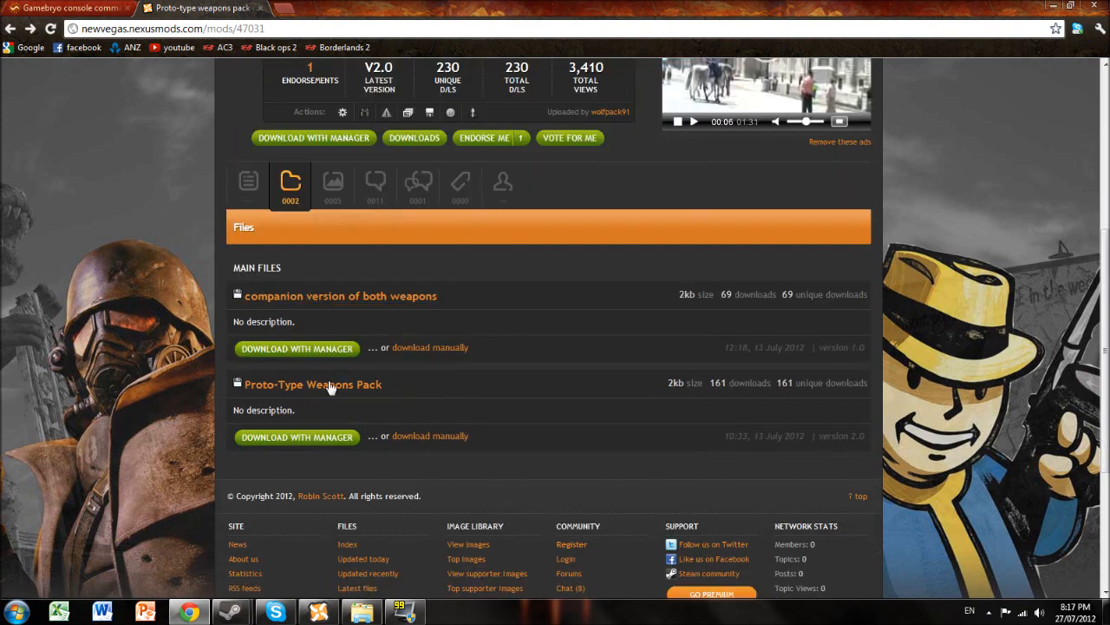
{"action": "mouse_move", "coordinate": [544, 407]}
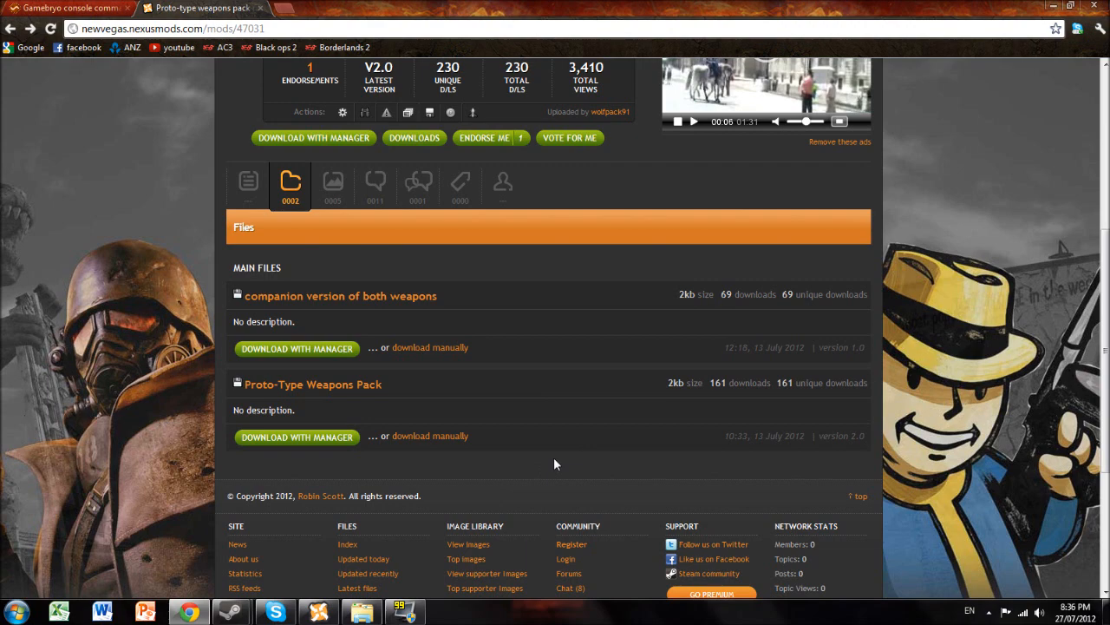
{"action": "mouse_move", "coordinate": [494, 442]}
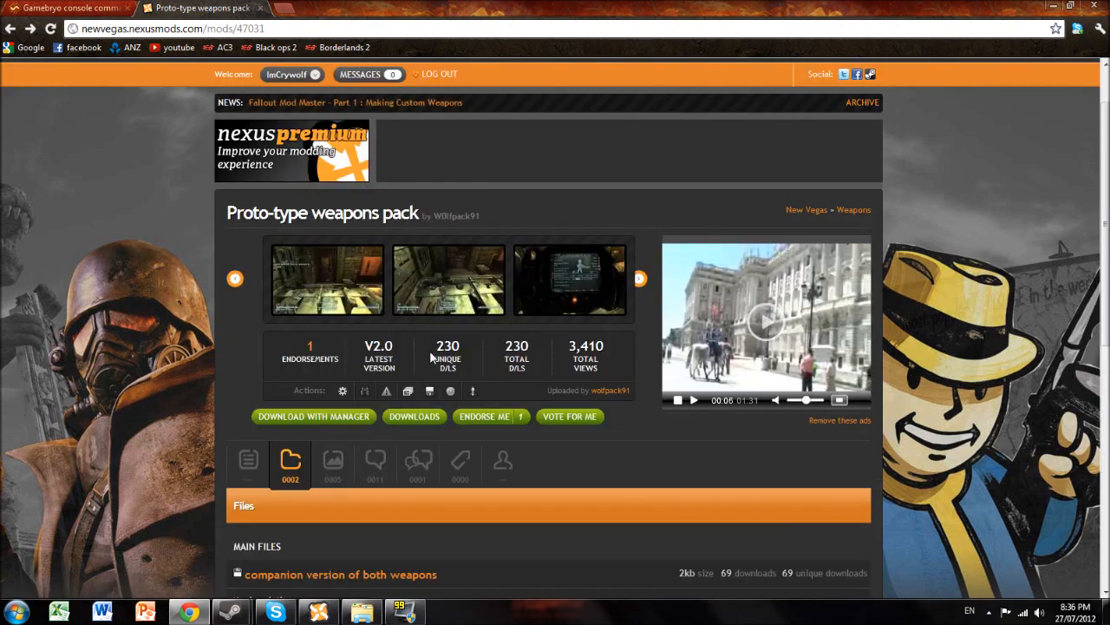
{"action": "scroll", "scroll_direction": "down", "scroll_amount": 3}
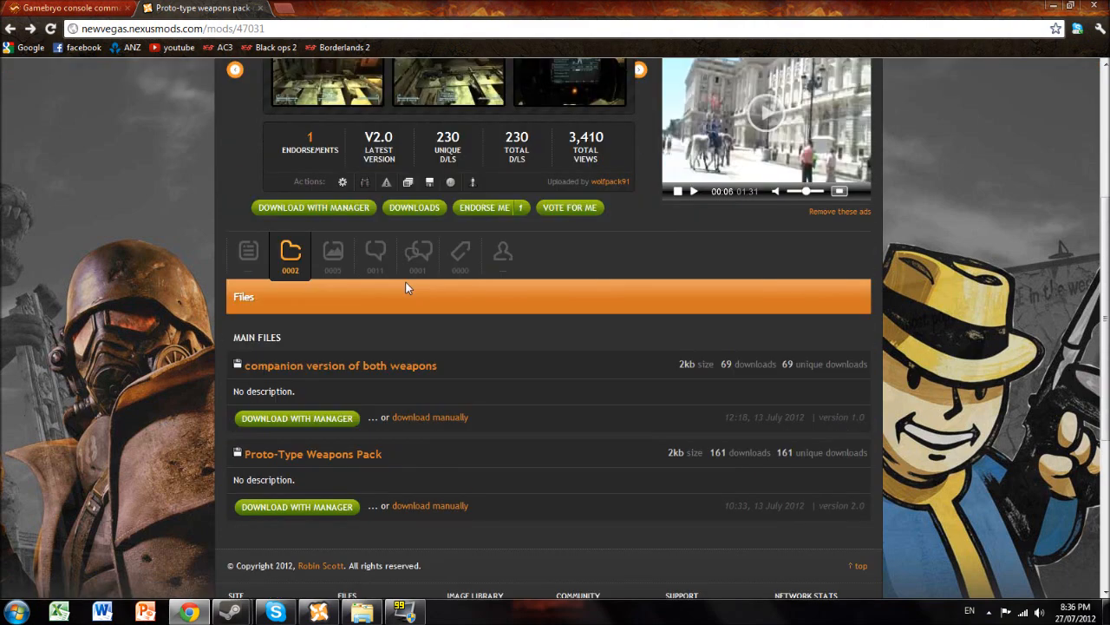
{"action": "mouse_move", "coordinate": [425, 325]}
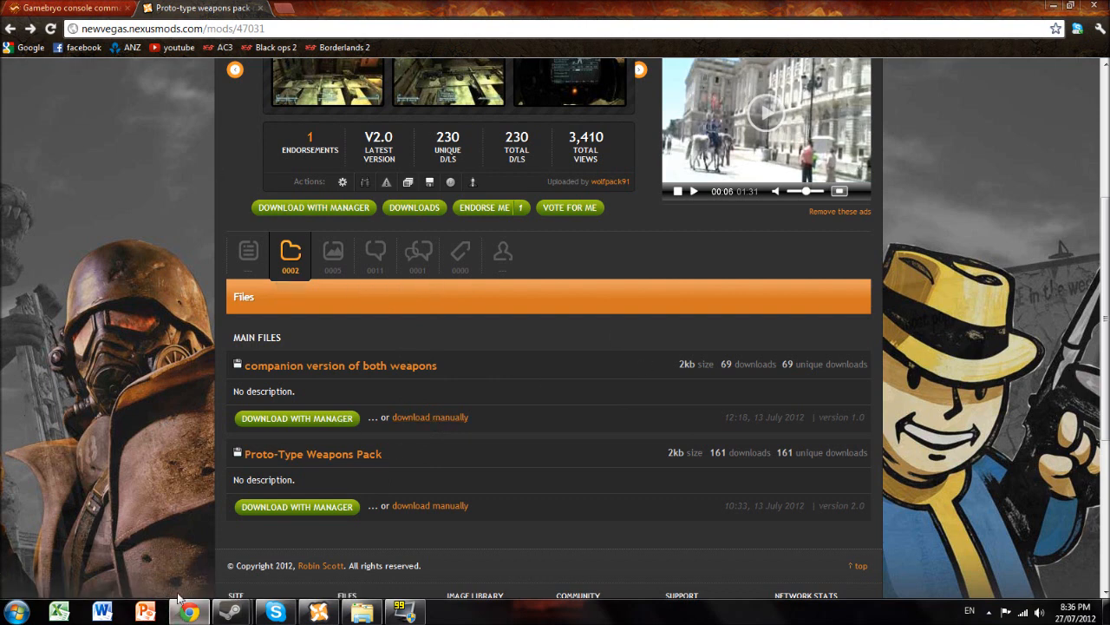
{"action": "mouse_move", "coordinate": [61, 458]}
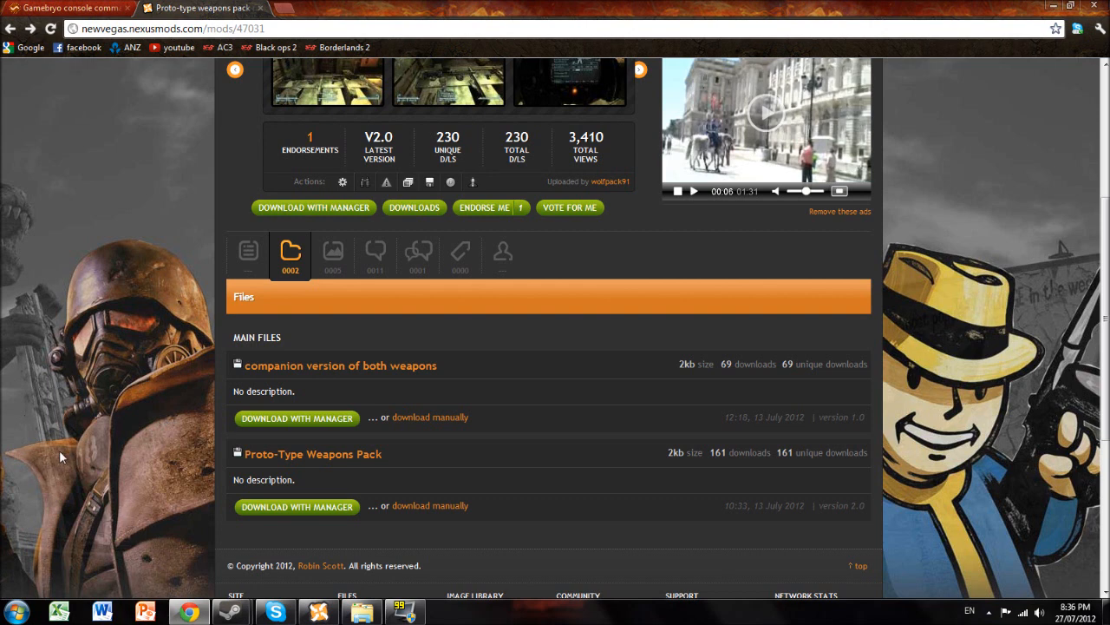
{"action": "mouse_move", "coordinate": [65, 438]}
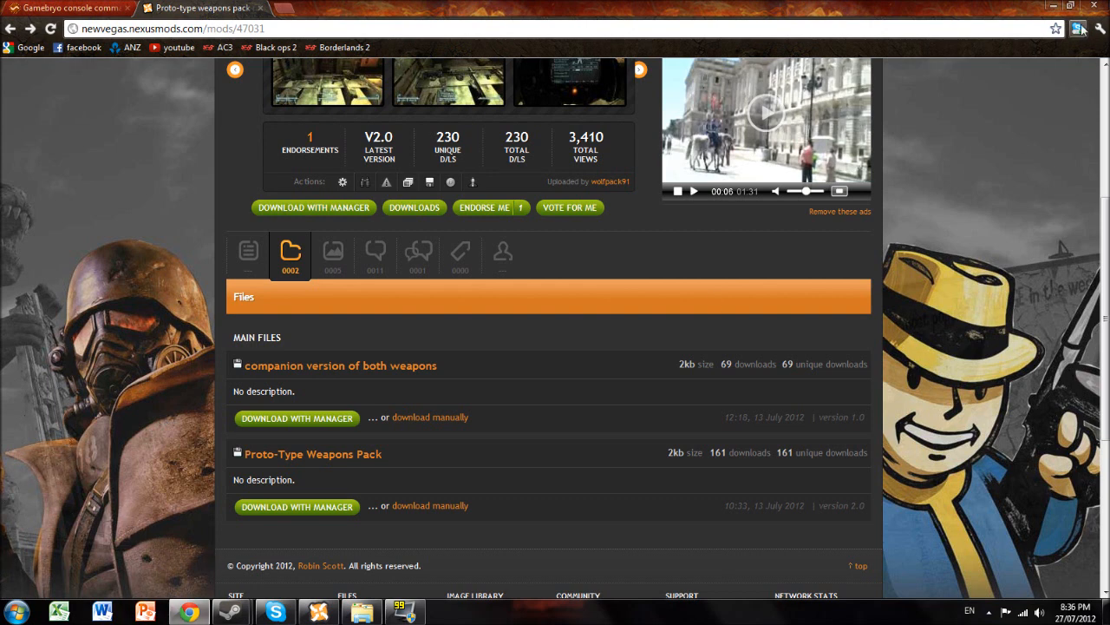
{"action": "left_click", "coordinate": [1108, 616]}
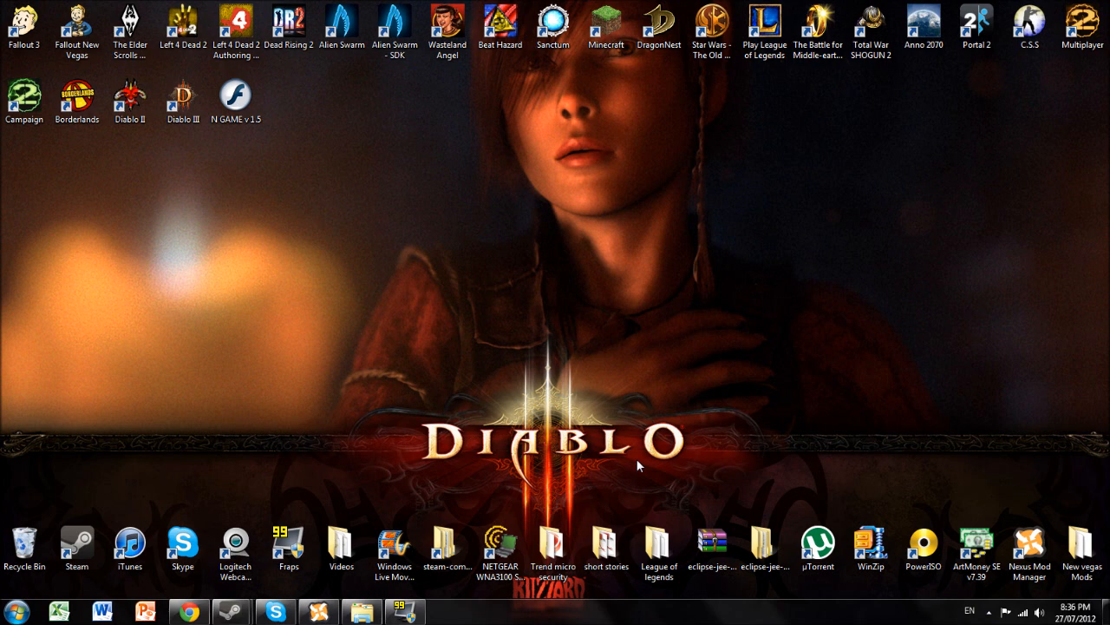
{"action": "mouse_move", "coordinate": [734, 603]}
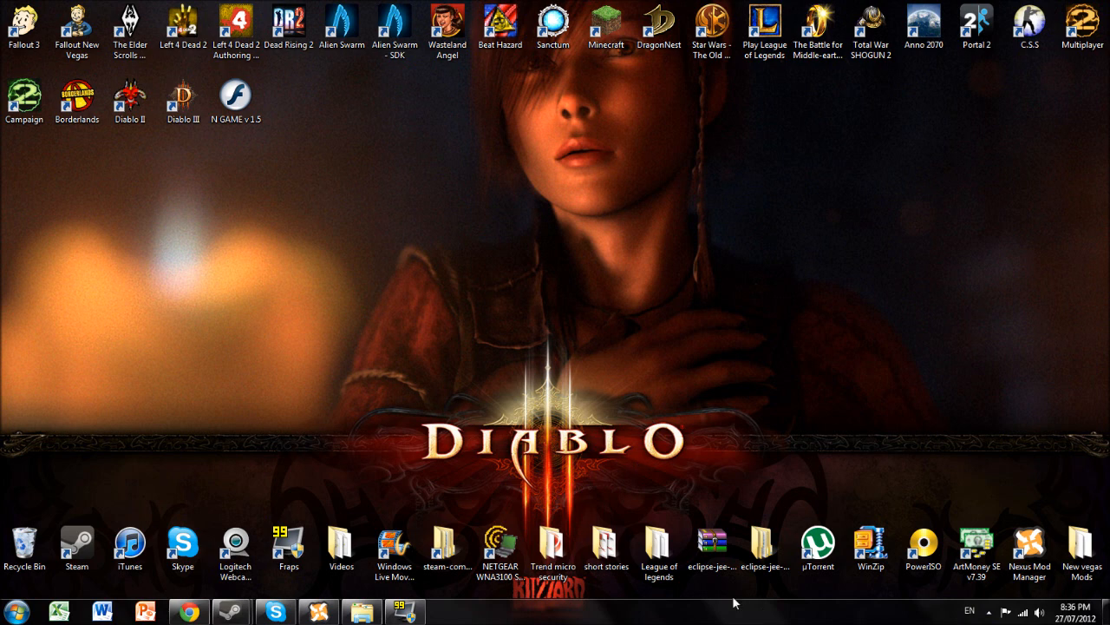
Restore the Nexus Mod Manager window from its taskbar button.
{"action": "left_click", "coordinate": [403, 610]}
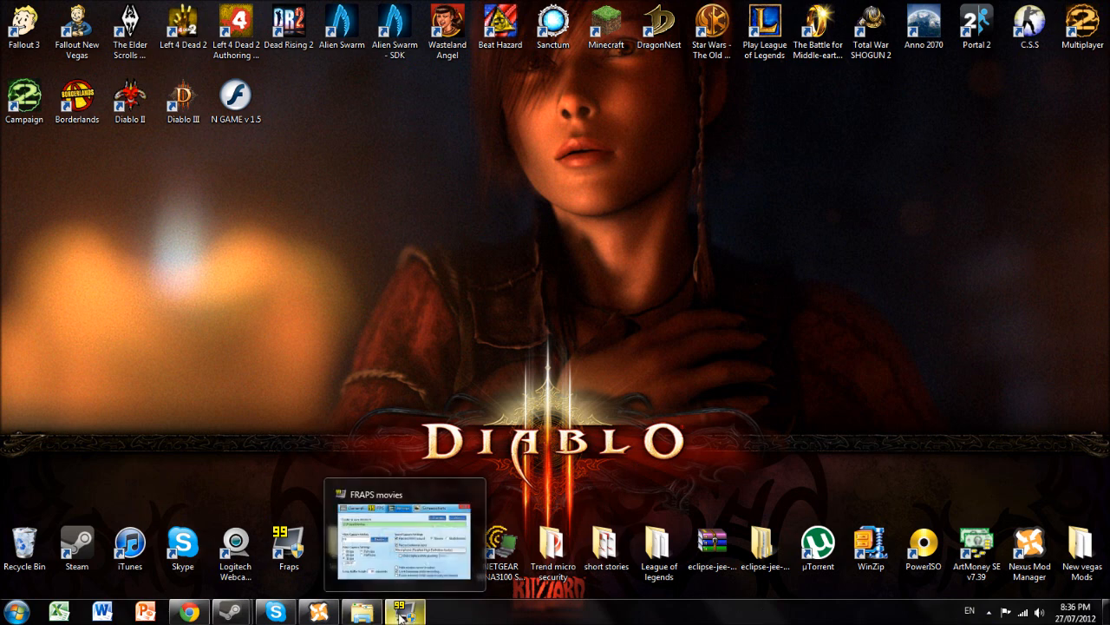
{"action": "mouse_move", "coordinate": [750, 418]}
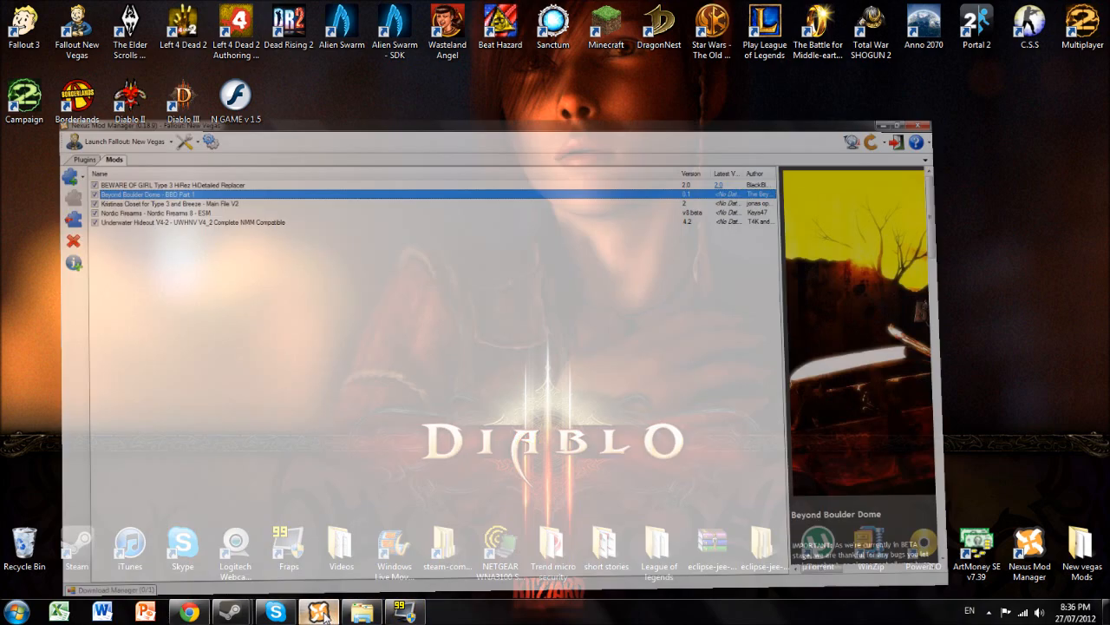
Maximise Nexus Mod Manager and open the Add Mod from File dialog.
{"action": "left_click", "coordinate": [905, 125]}
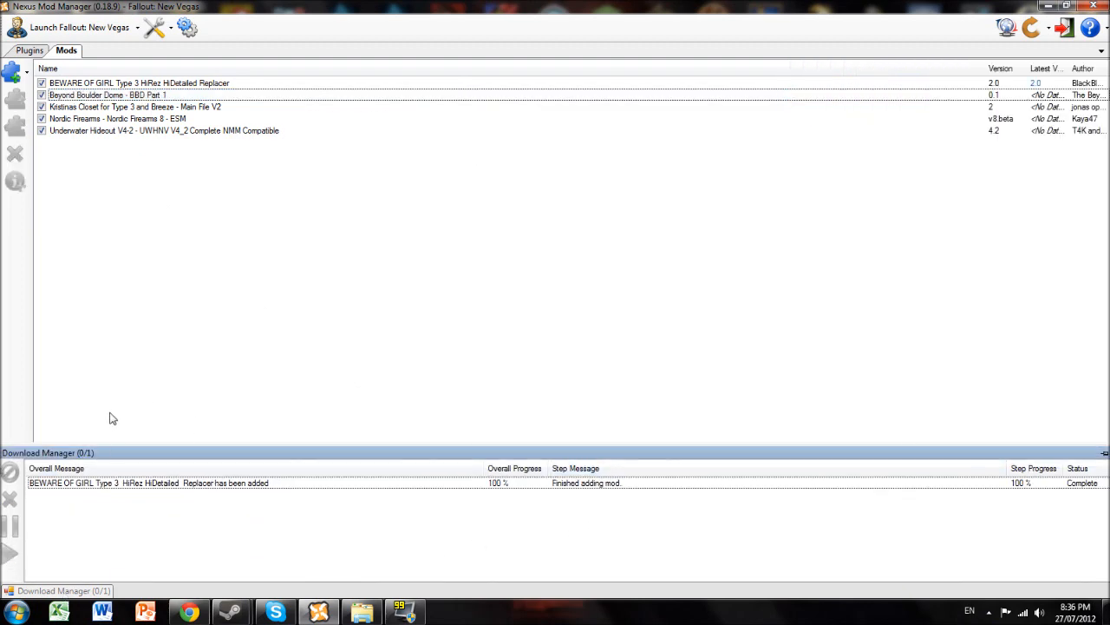
{"action": "mouse_move", "coordinate": [15, 72]}
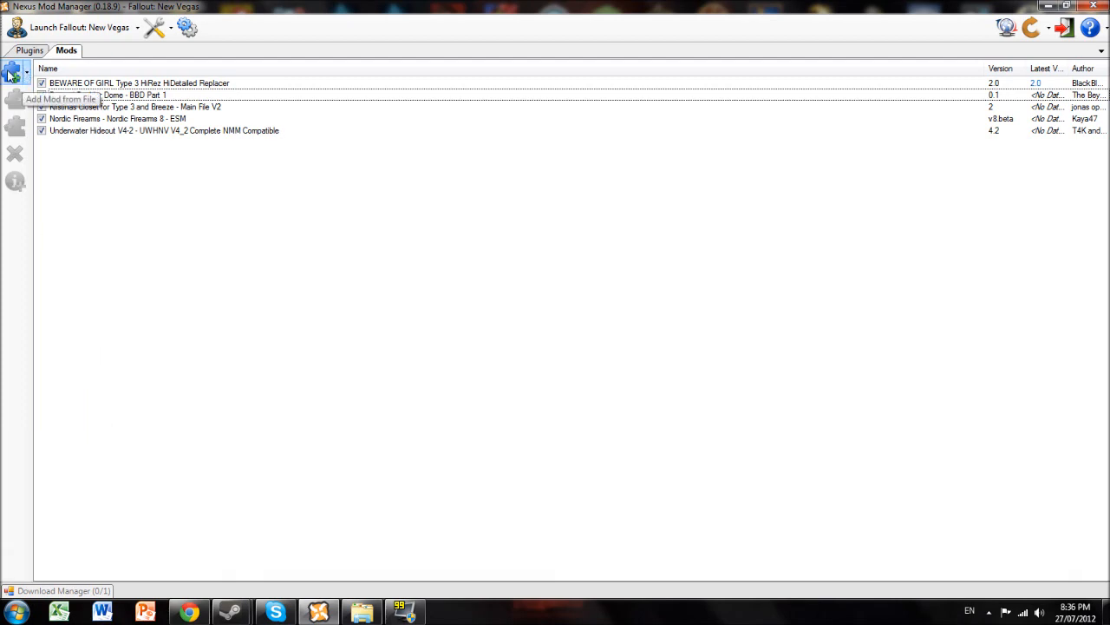
{"action": "left_click", "coordinate": [13, 74]}
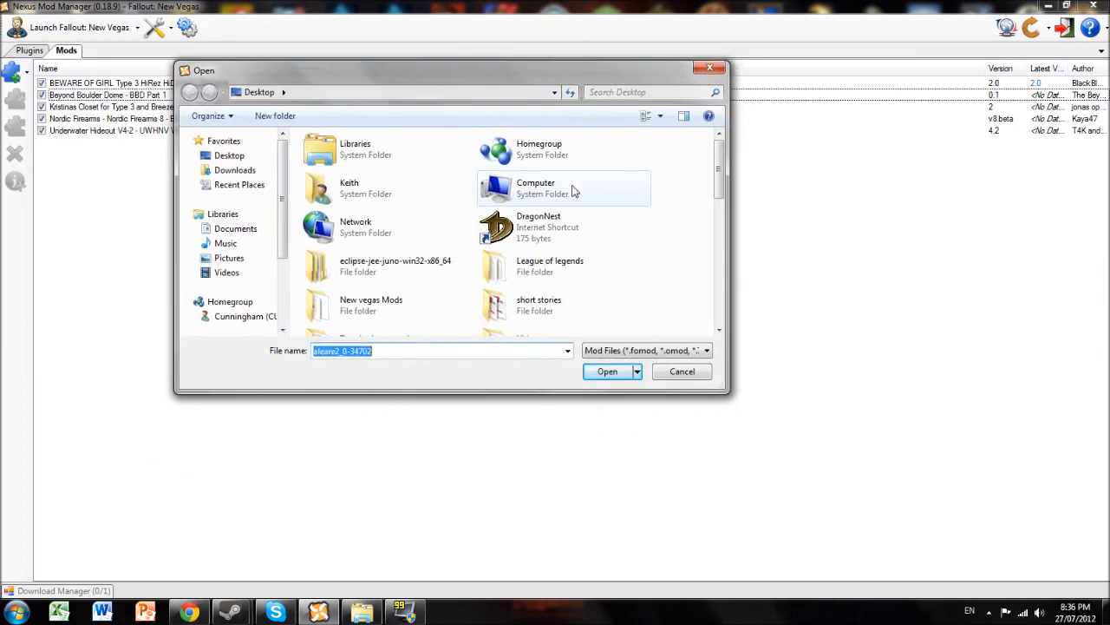
Add Proto-Type_Weapons_Pack-47031-2-0 from the New vegas Mods folder.
{"action": "left_click_drag", "start_coordinate": [717, 187], "coordinate": [717, 239]}
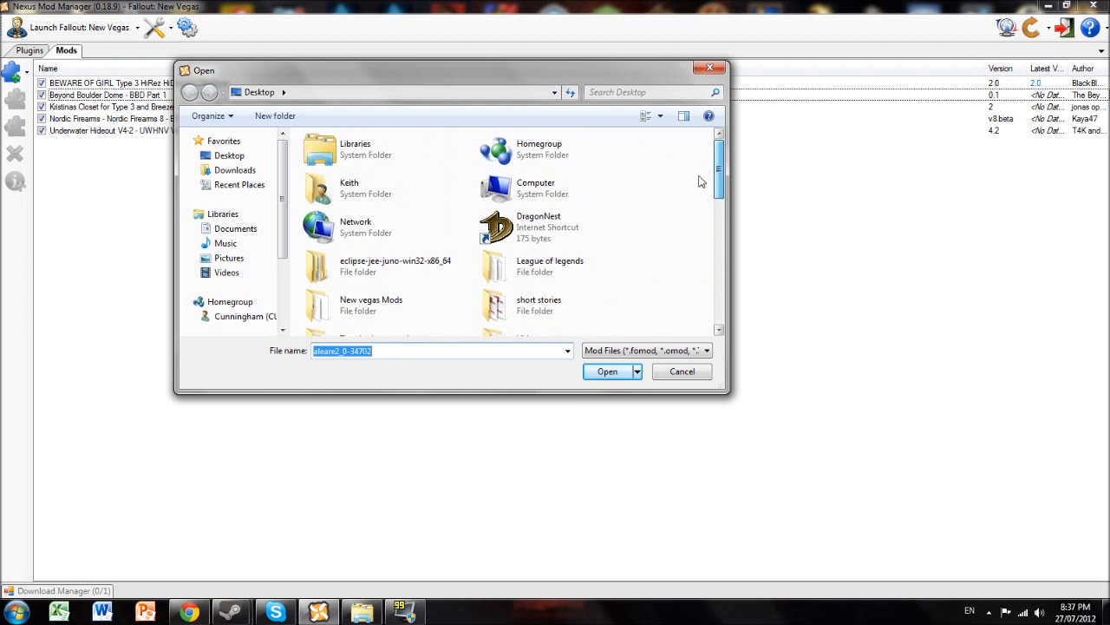
{"action": "double_click", "coordinate": [370, 304]}
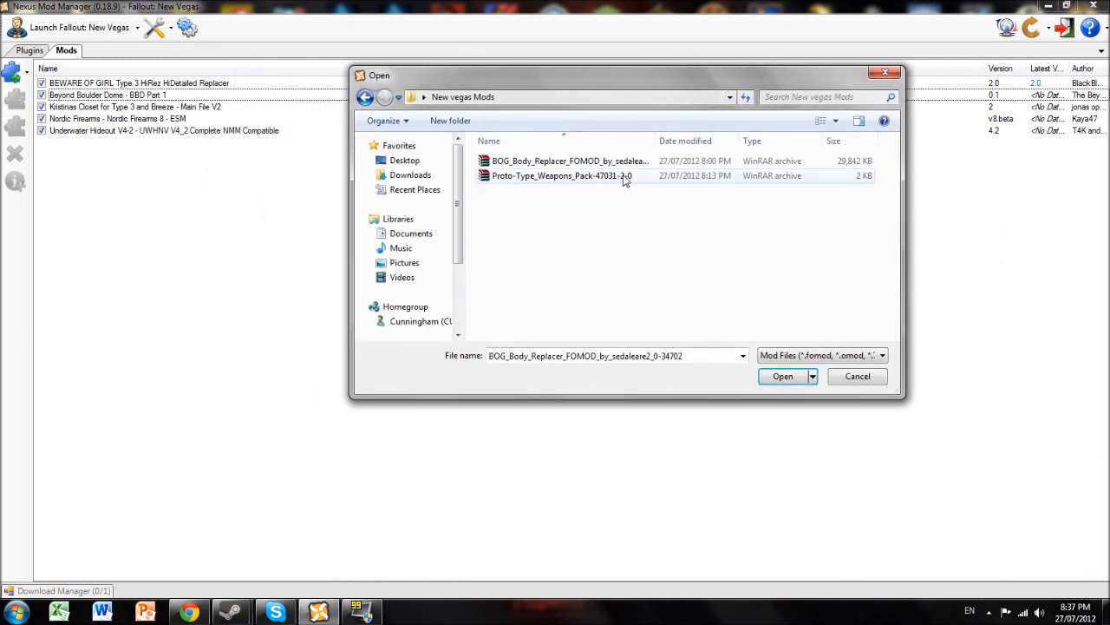
{"action": "left_click", "coordinate": [562, 175]}
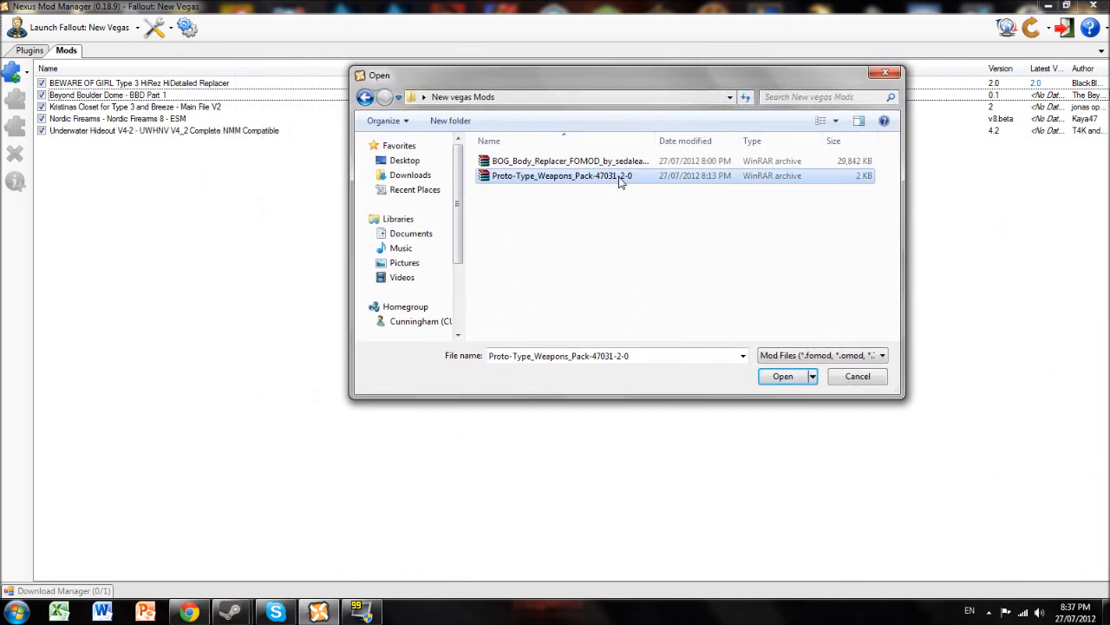
{"action": "left_click", "coordinate": [781, 376]}
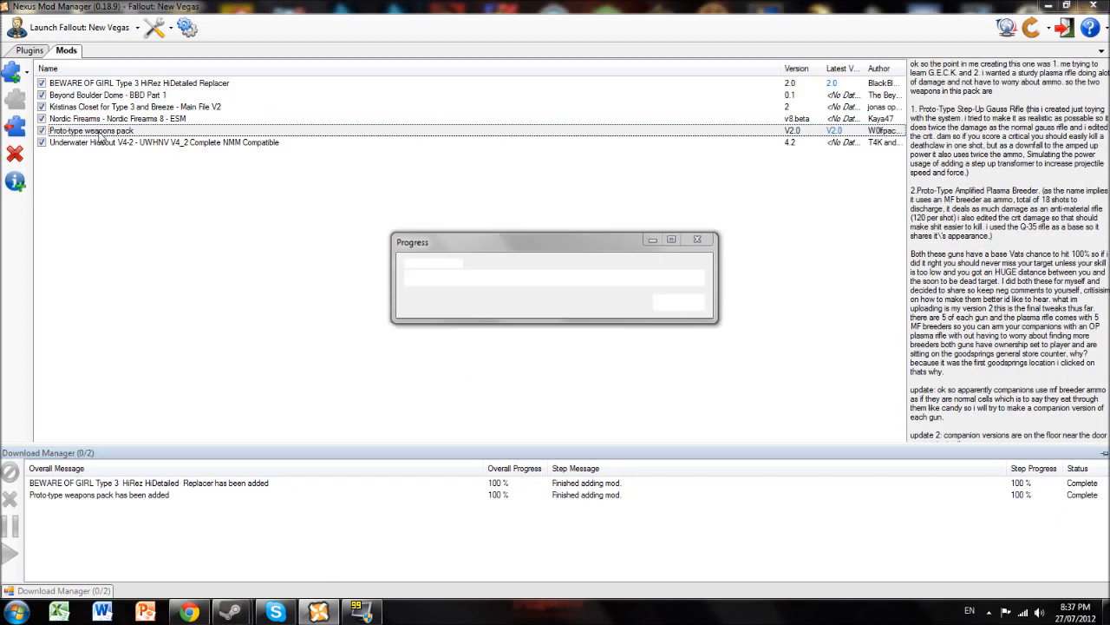
Select the Proto-type weapons pack V2.0 entry to read its Gauss rifle and plasma breeder description.
{"action": "left_click", "coordinate": [91, 130]}
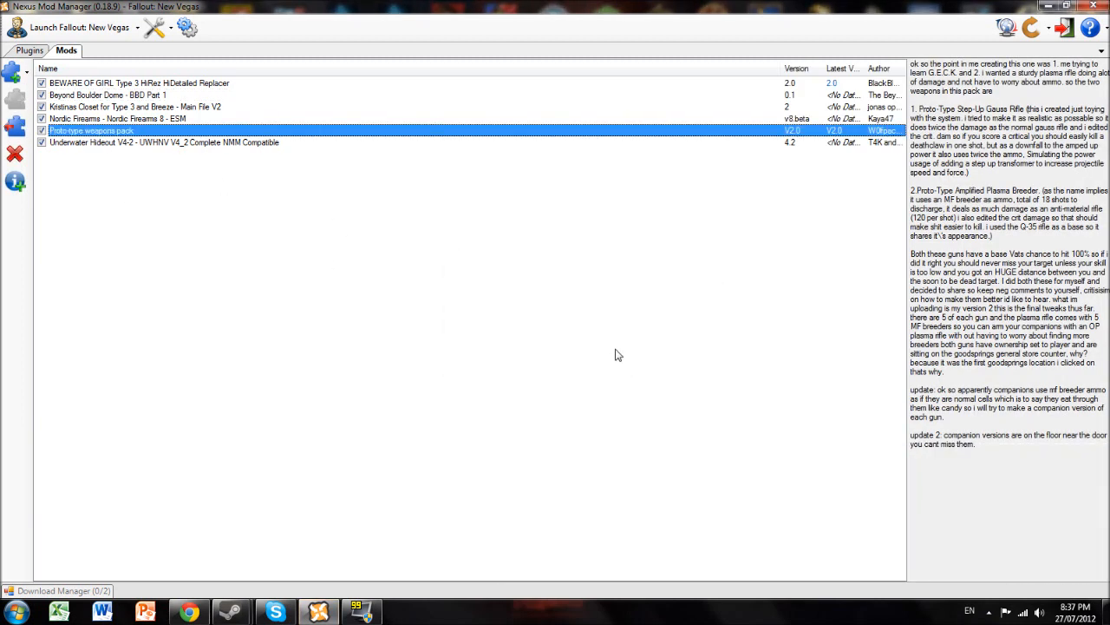